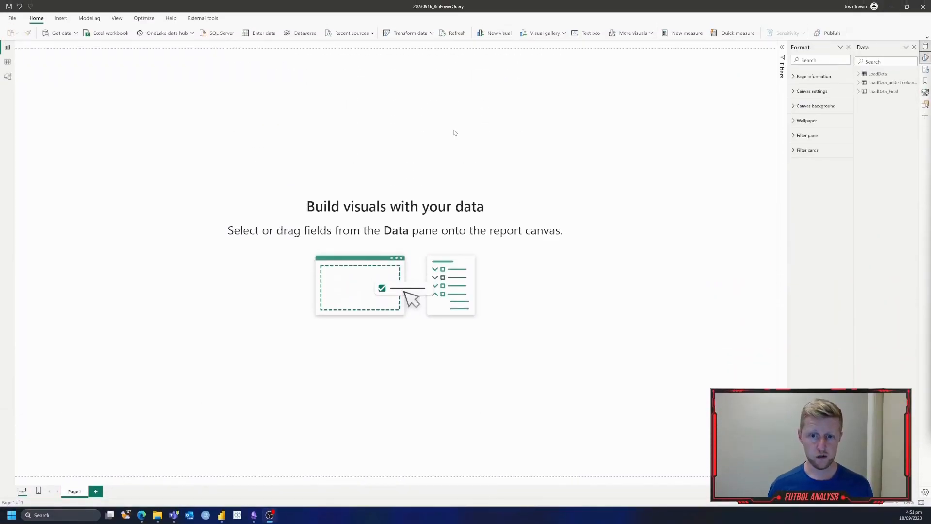
mouse_move(396, 44)
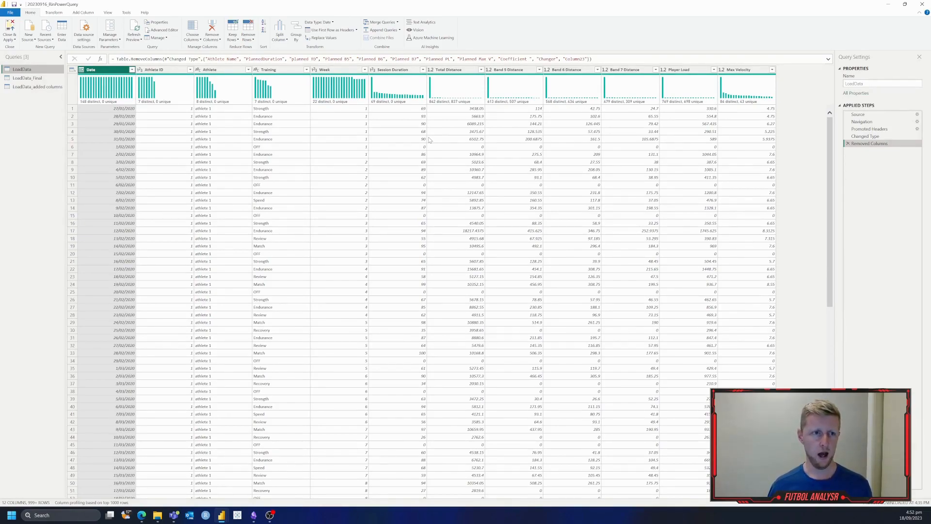
- Review the finished LoadData_Final query, which ends in a Run R script step
left_click(82, 12)
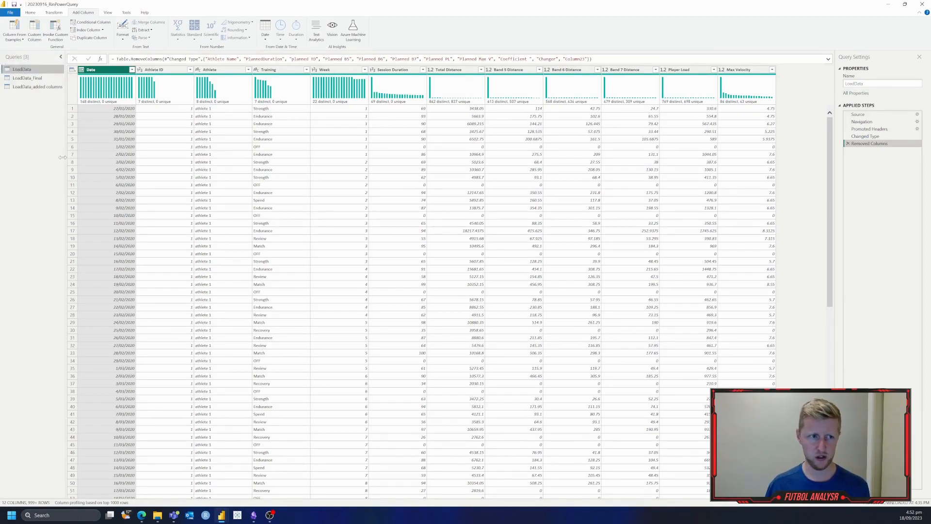
left_click(28, 77)
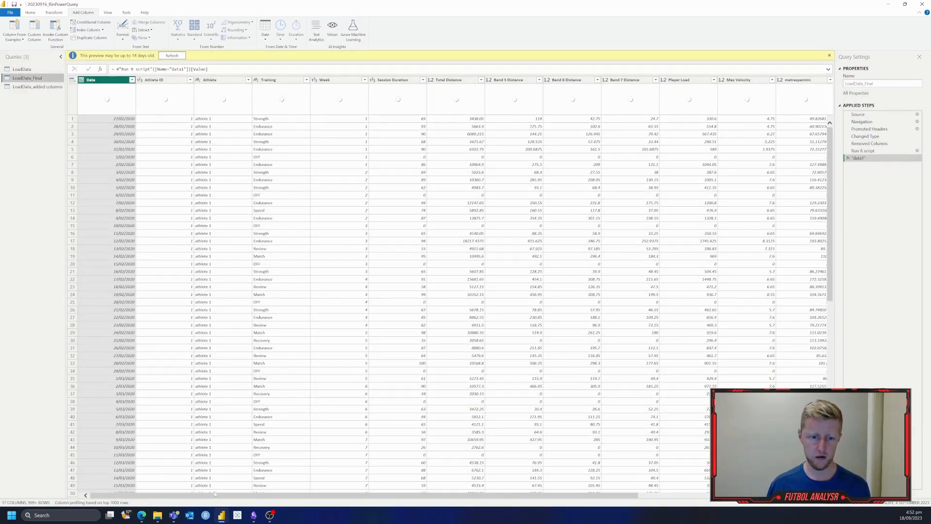
scroll("right", 3)
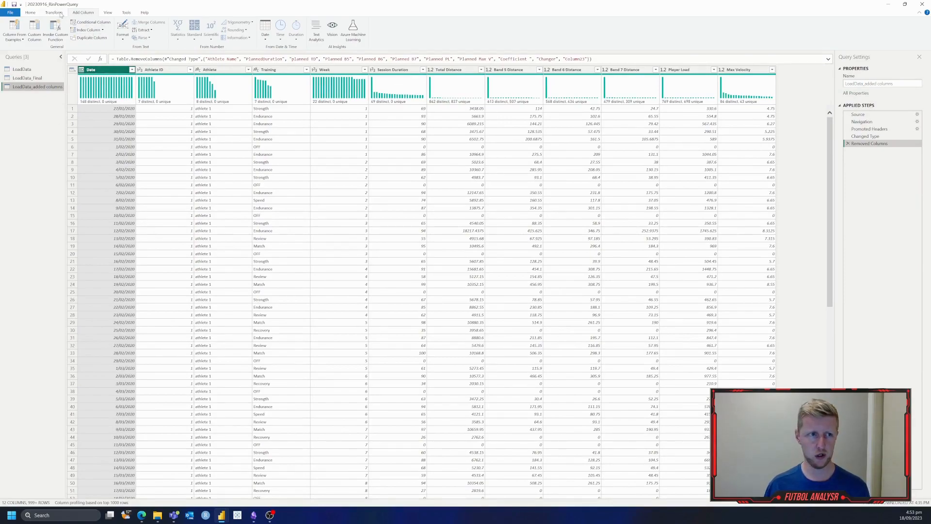
- Start a Run R script step on LoadData_added columns from the Transform ribbon
left_click(52, 12)
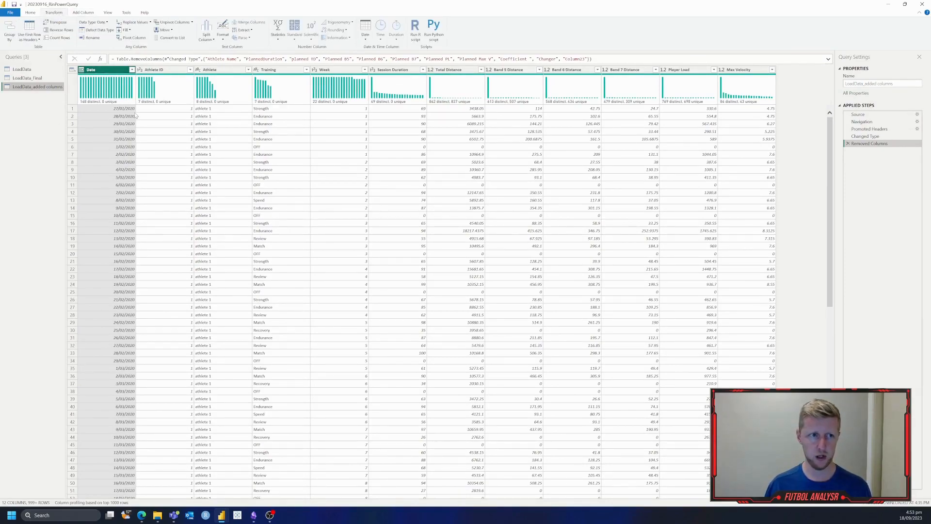
mouse_move(416, 27)
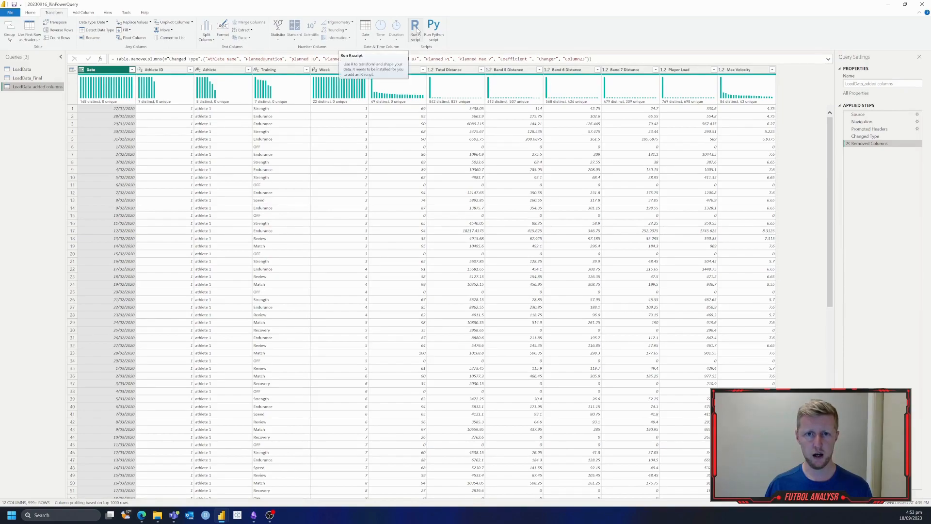
mouse_move(460, 131)
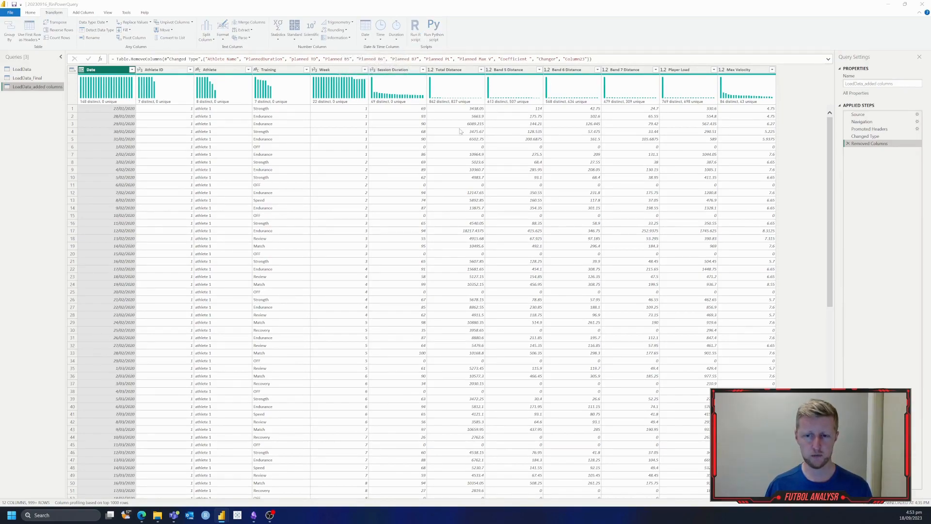
left_click(414, 27)
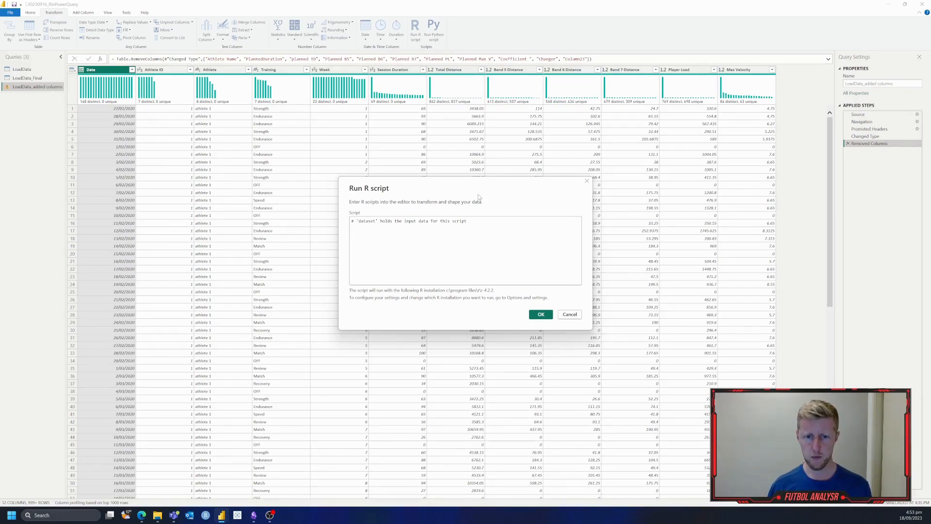
left_click(416, 226)
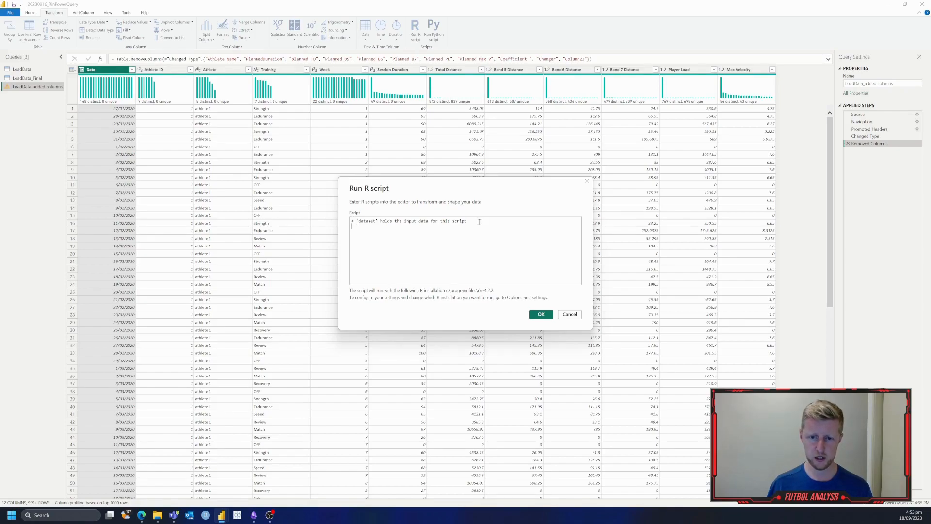
mouse_move(495, 264)
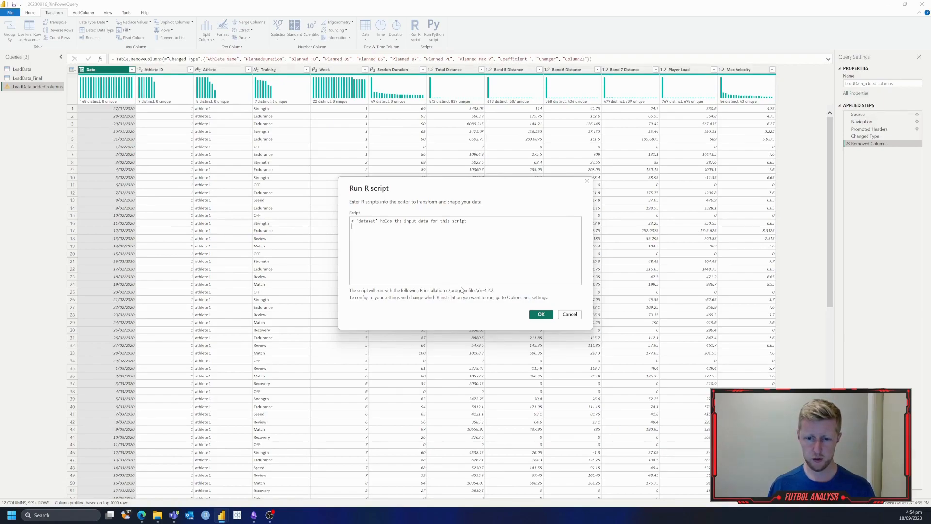
mouse_move(539, 302)
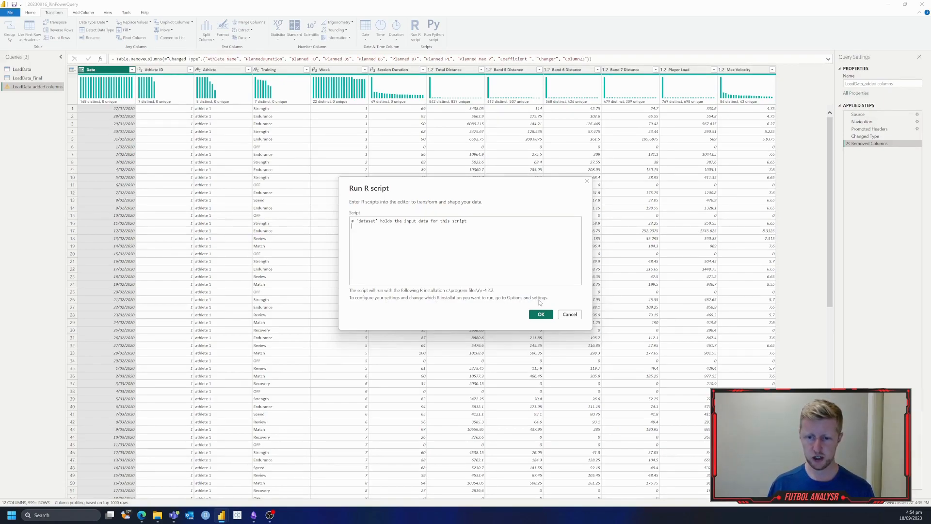
mouse_move(478, 309)
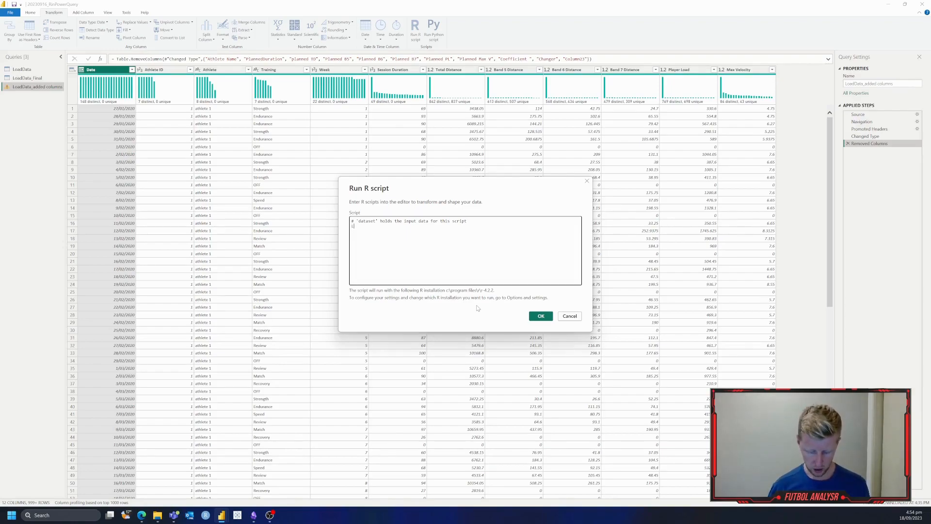
- Write library(tidyverse) as the script's first line
type("library(")
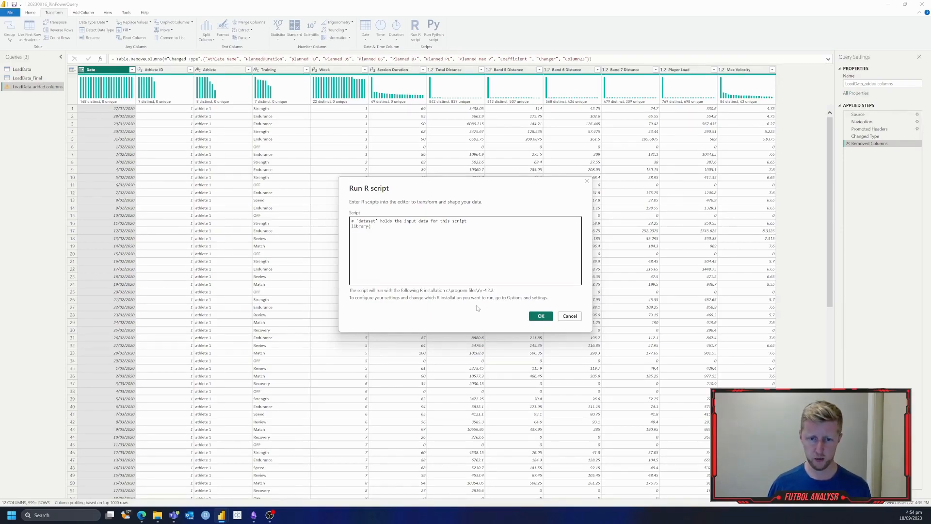
type("t")
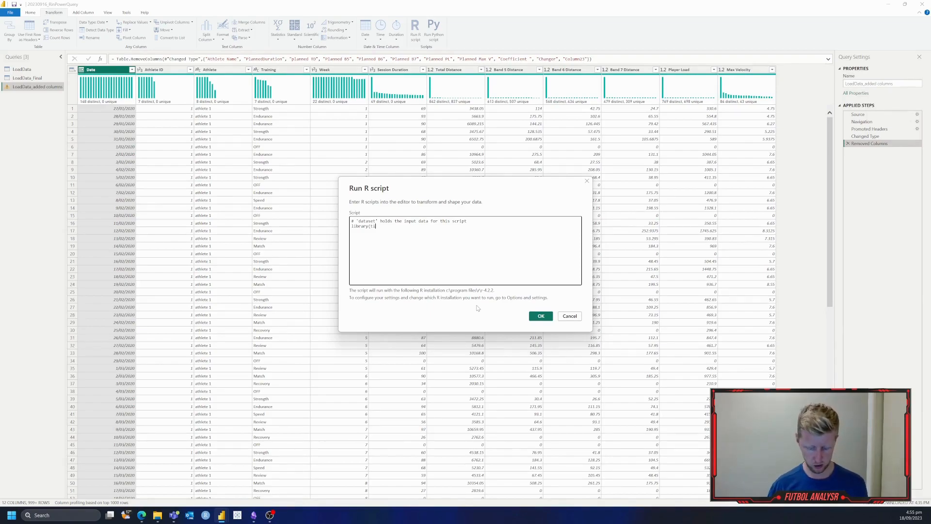
type("idyverse)")
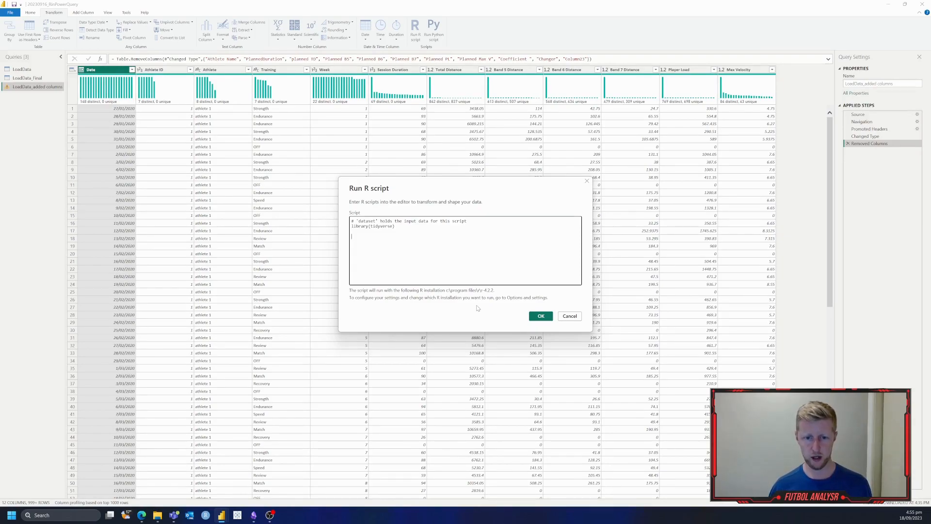
- Add the pipeline dataset %>% mutate(New = 1)
type("dataset")
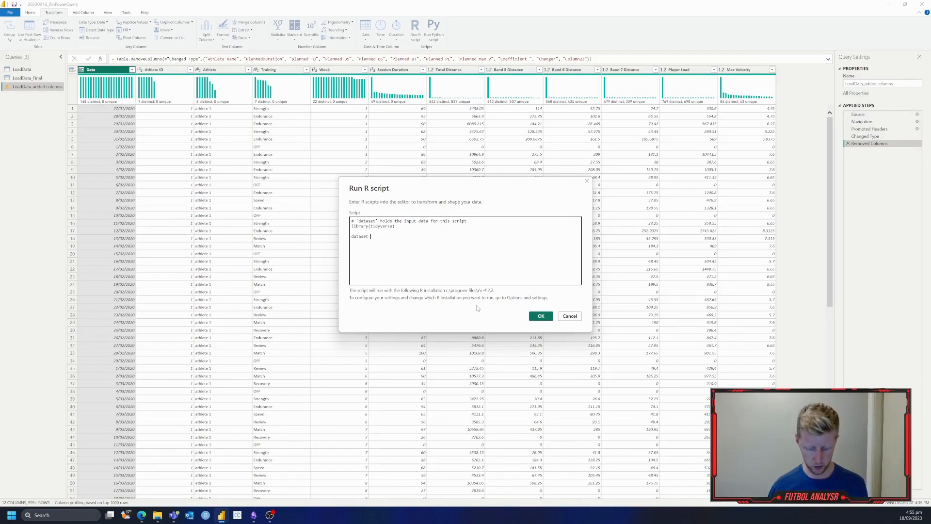
type("%>%")
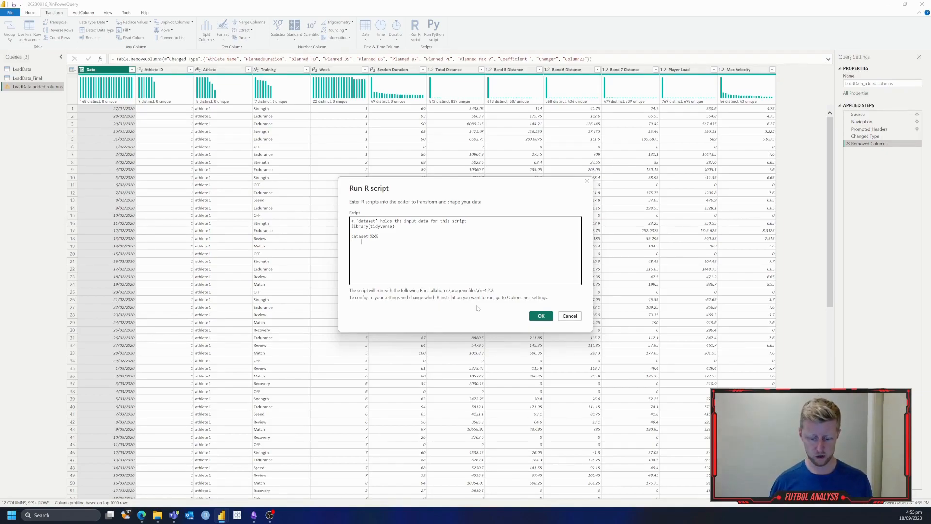
type("mutate")
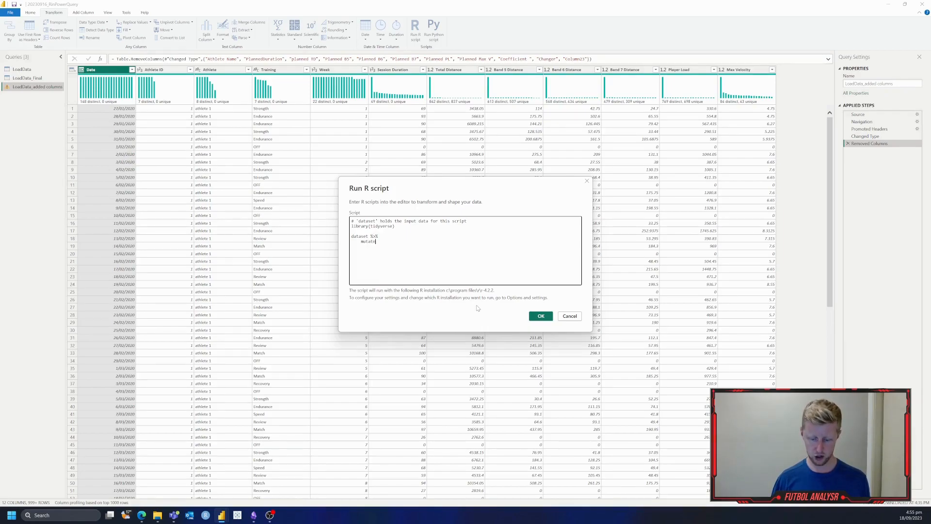
type("(")
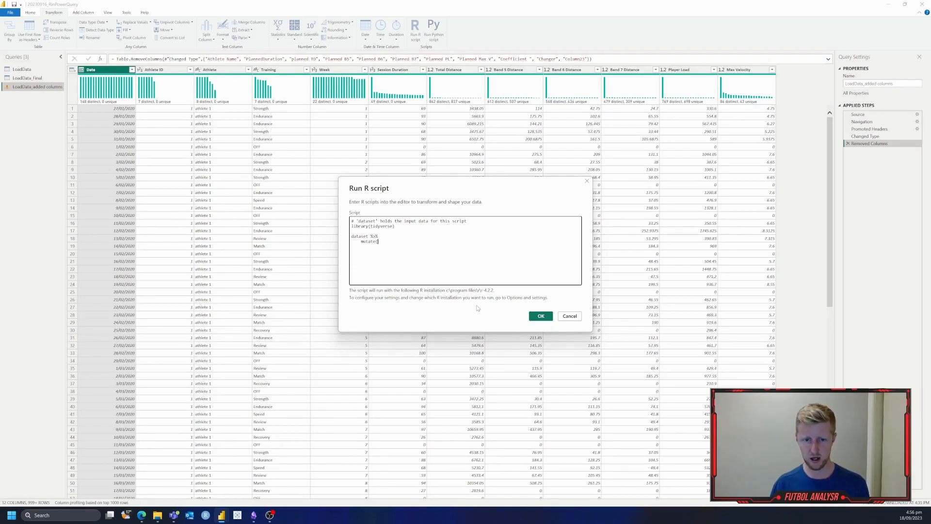
type("(")
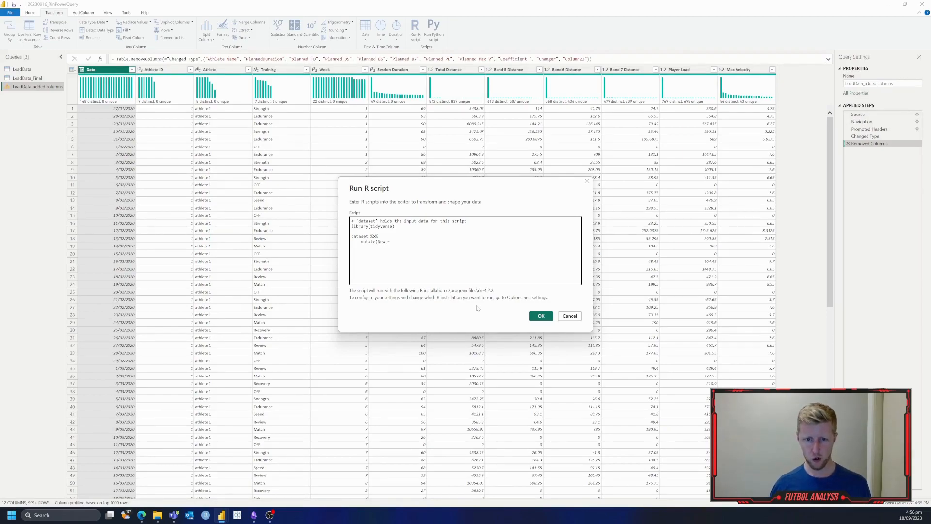
type("1")
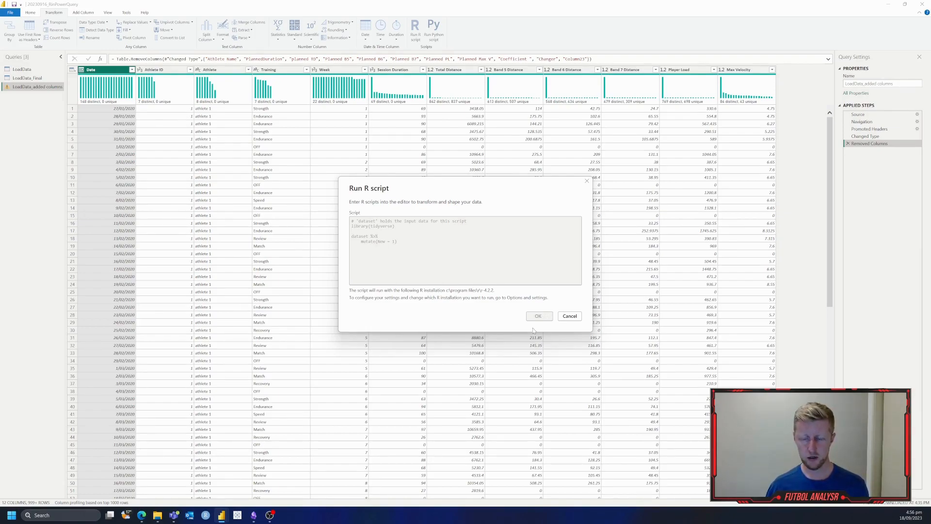
- Run the script, then assign the pipeline to data <- and rerun so it returns the table with New
left_click(538, 315)
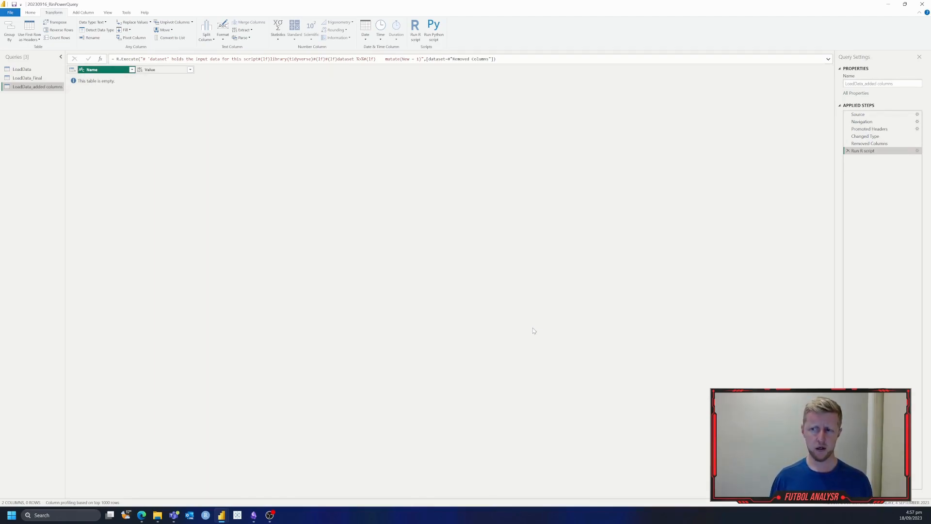
mouse_move(686, 243)
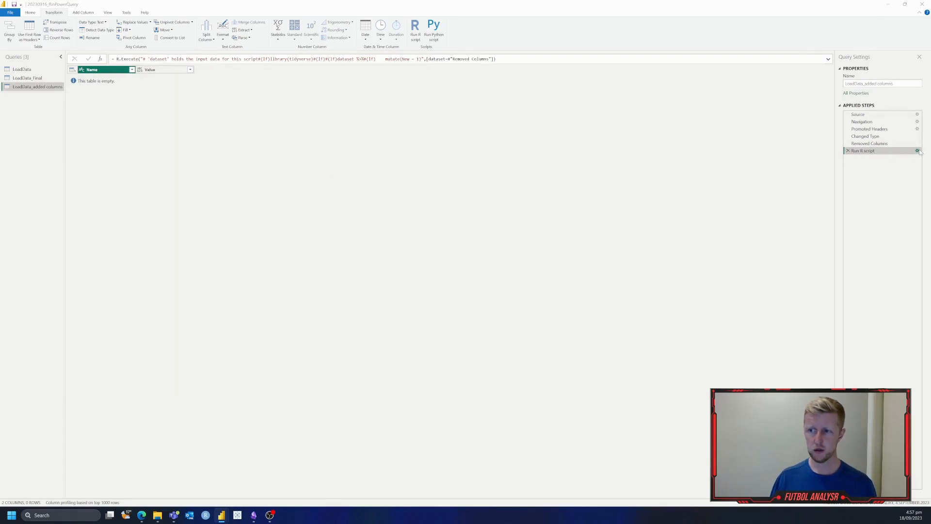
left_click(917, 150)
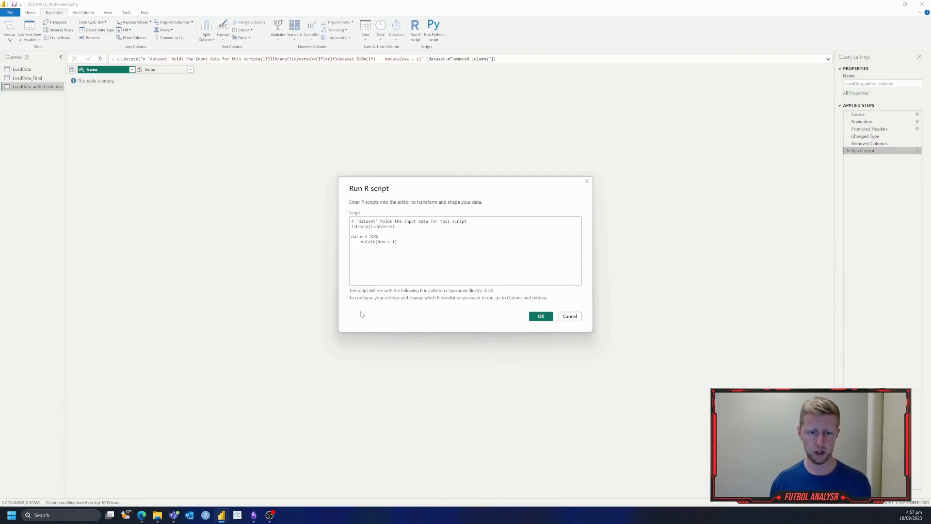
type("data")
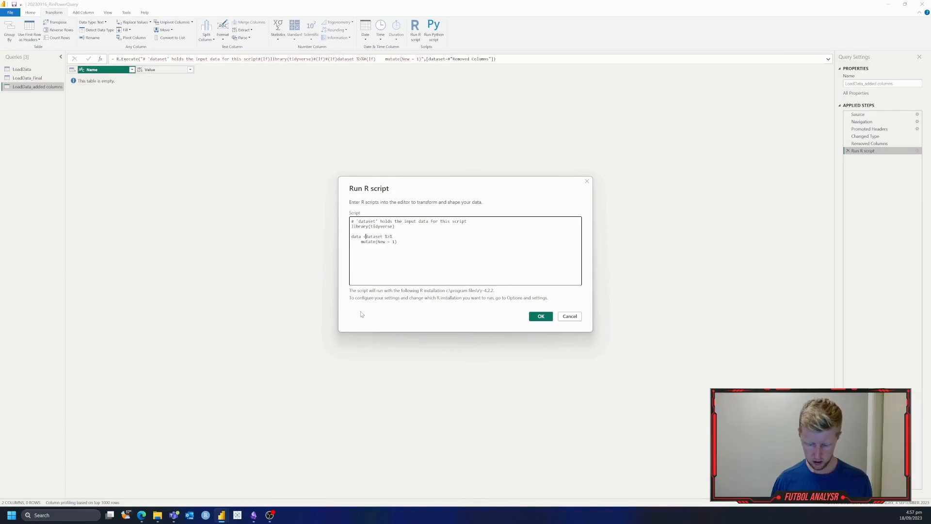
type("<-")
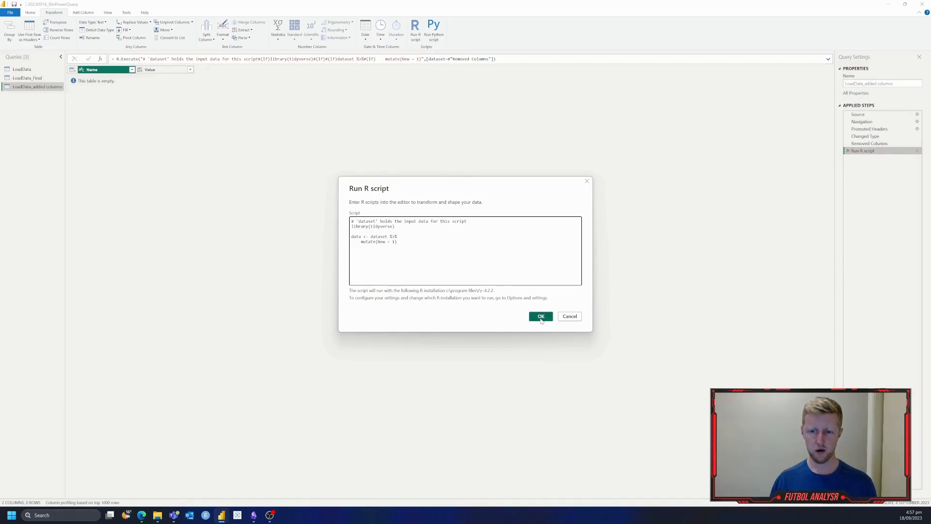
left_click(540, 316)
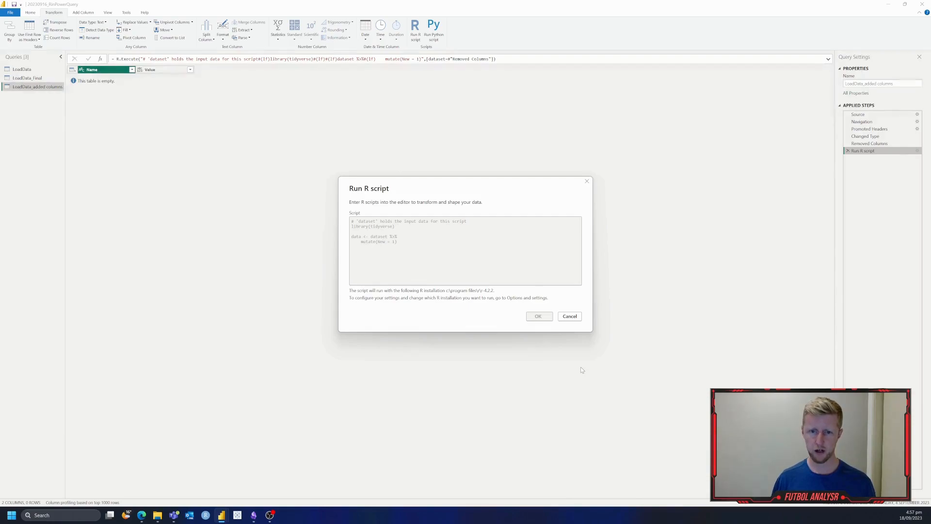
left_click(538, 317)
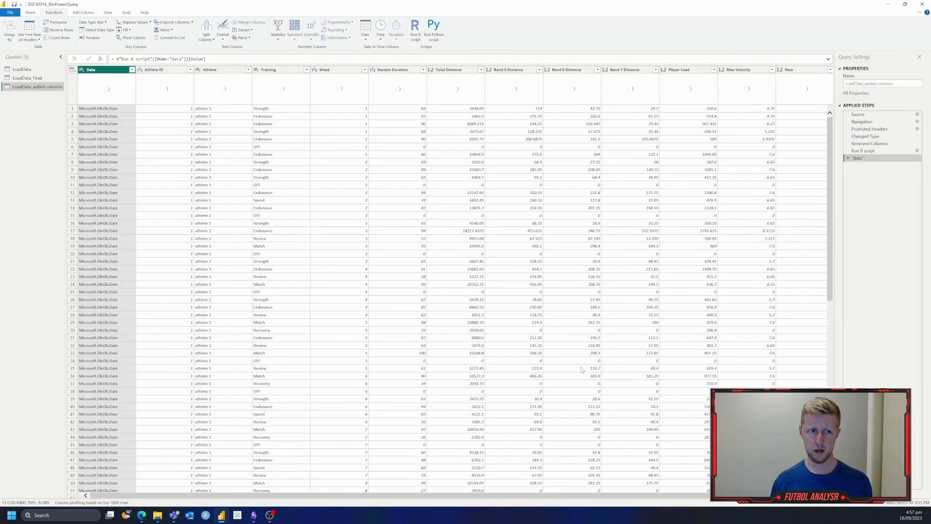
mouse_move(601, 370)
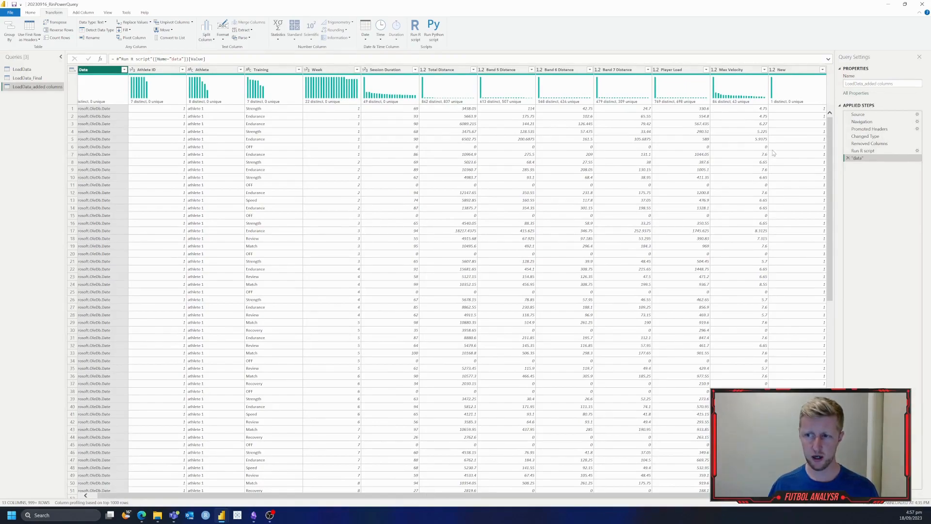
mouse_move(793, 255)
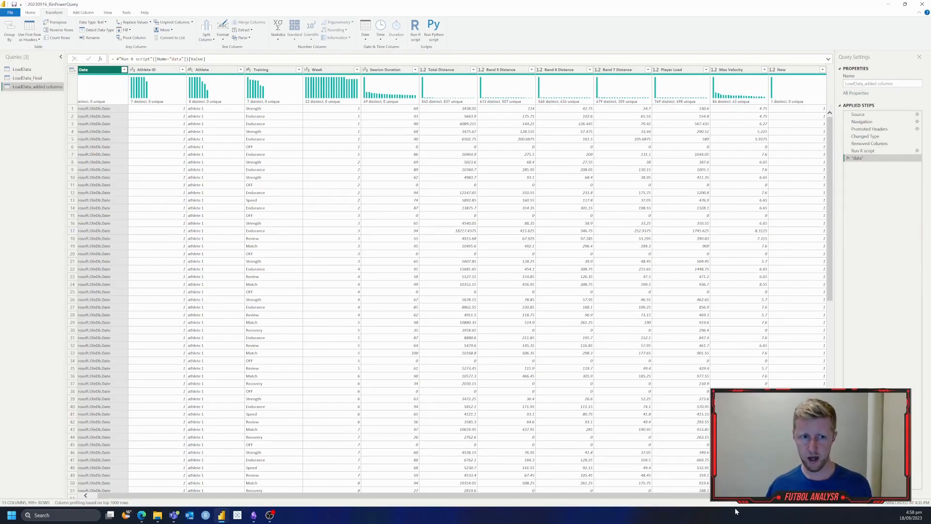
mouse_move(676, 505)
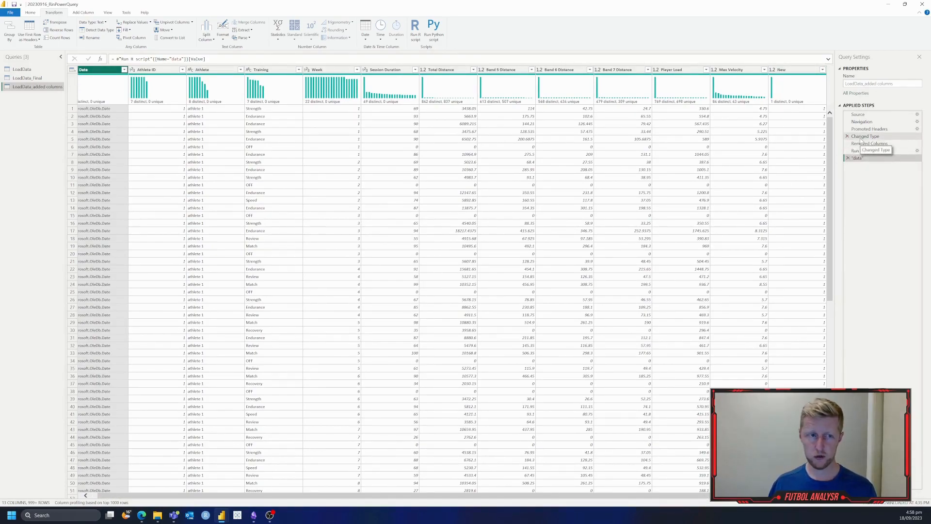
- Preview the Changed Type step, where Date shows real dates rather than Microsoft.OleDb.Date
left_click(865, 136)
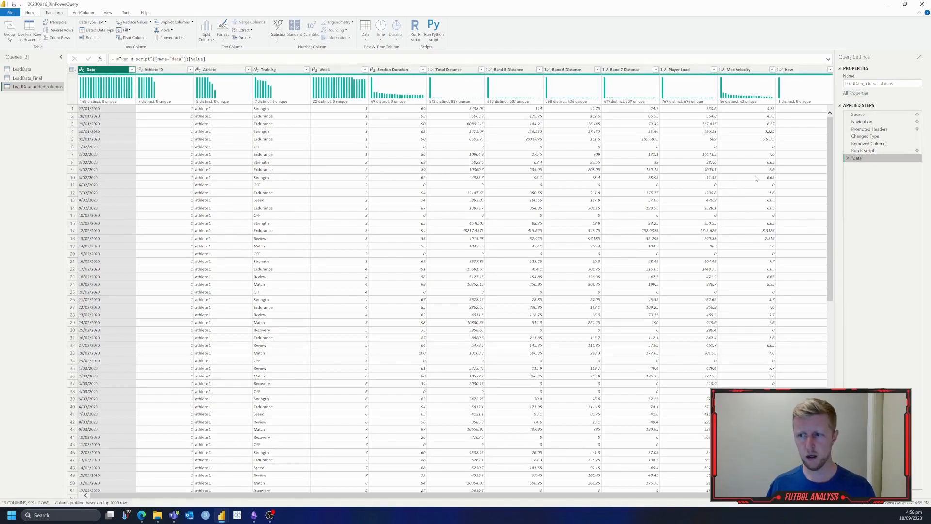
- Check the R script step's output and reopen the script for editing
left_click(863, 150)
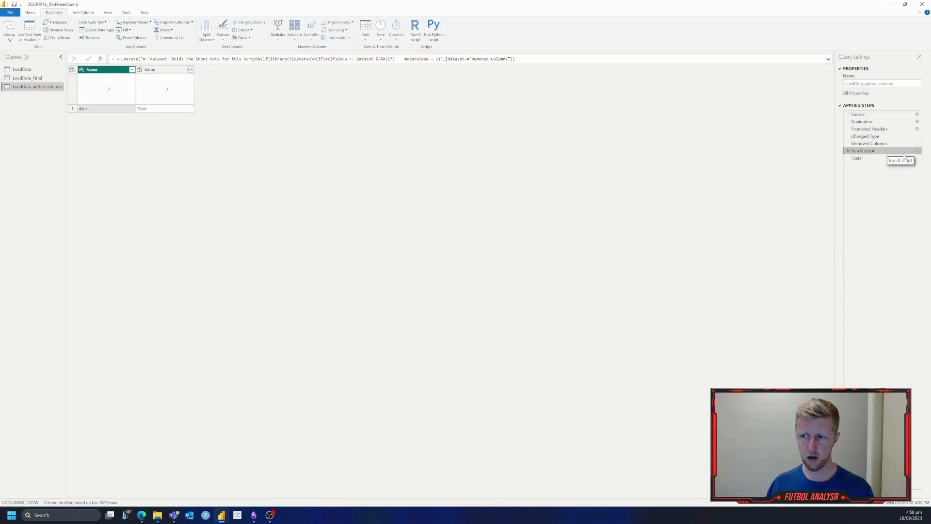
left_click(857, 158)
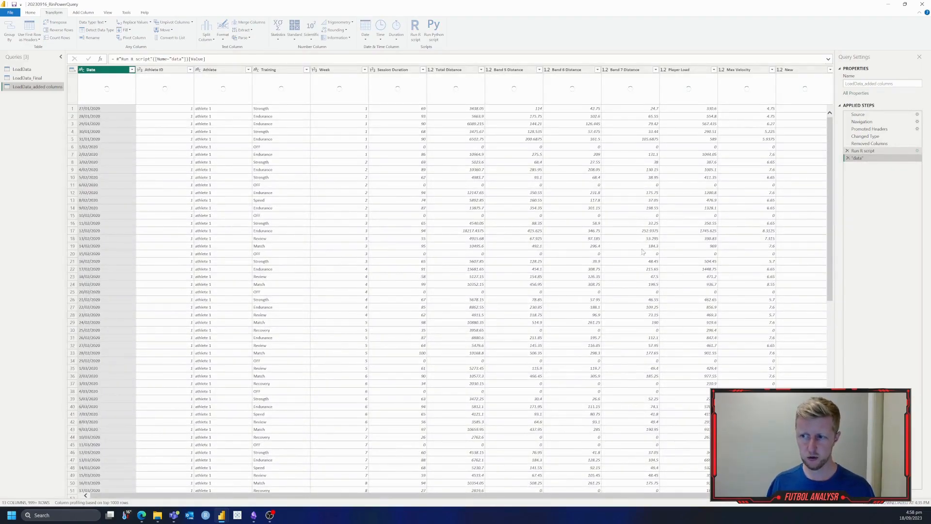
left_click(414, 27)
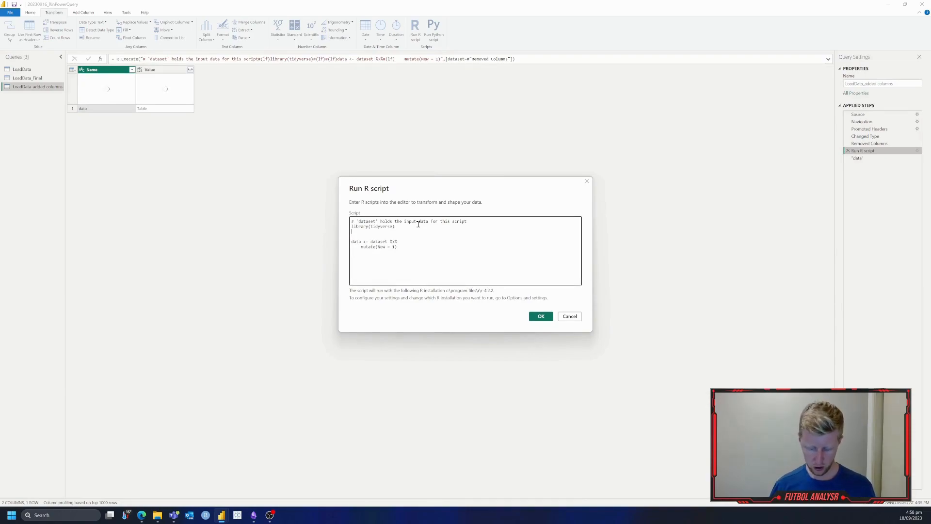
- Add library(lubridate) and a mutate(Date = dmy(Date)) %>% line before the New column
type("library")
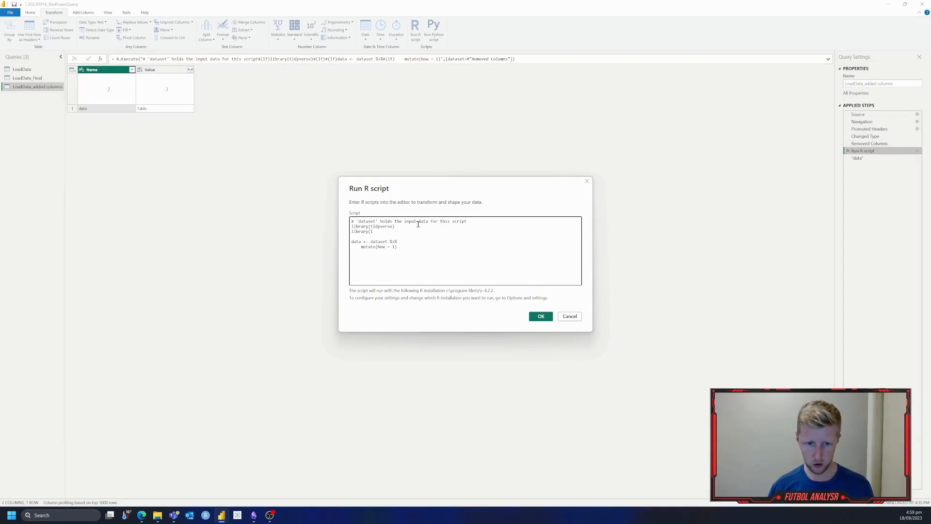
type("(lubridate)")
type("mutate(Date = dmy(Date")
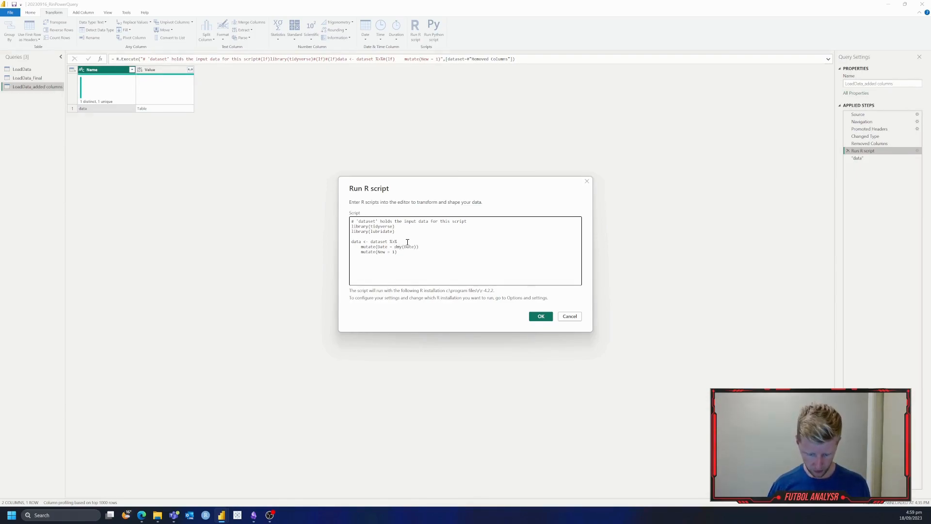
type("%>%")
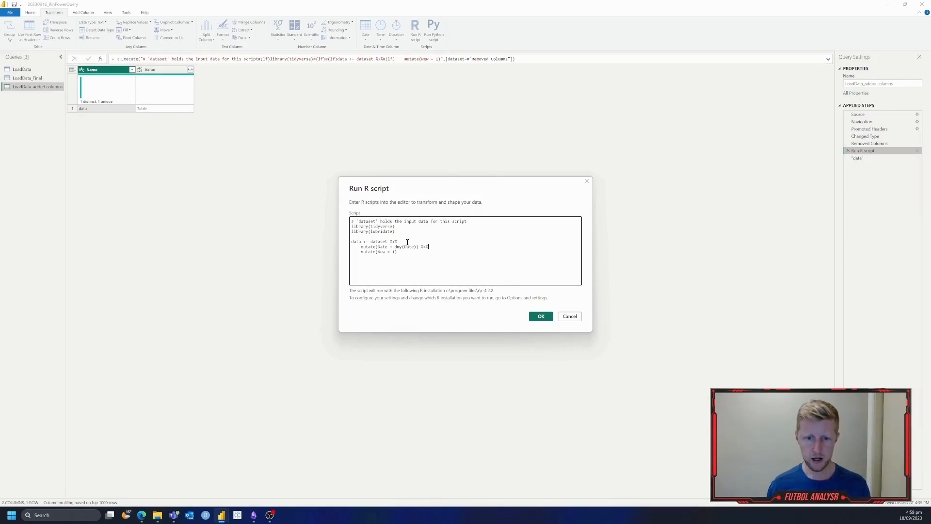
left_click(540, 316)
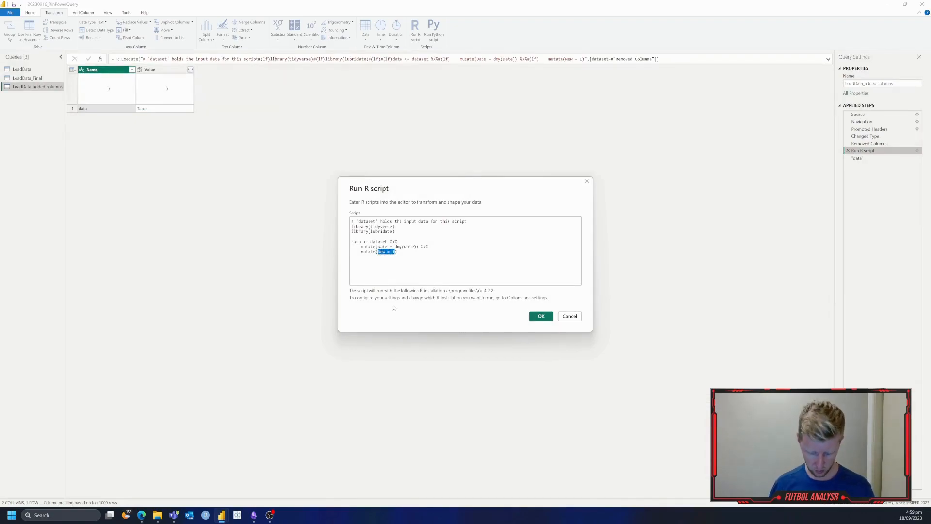
- Replace New = 1 with metrespermin = `Total Distance` / `Session Duration`
type("metrespermin")
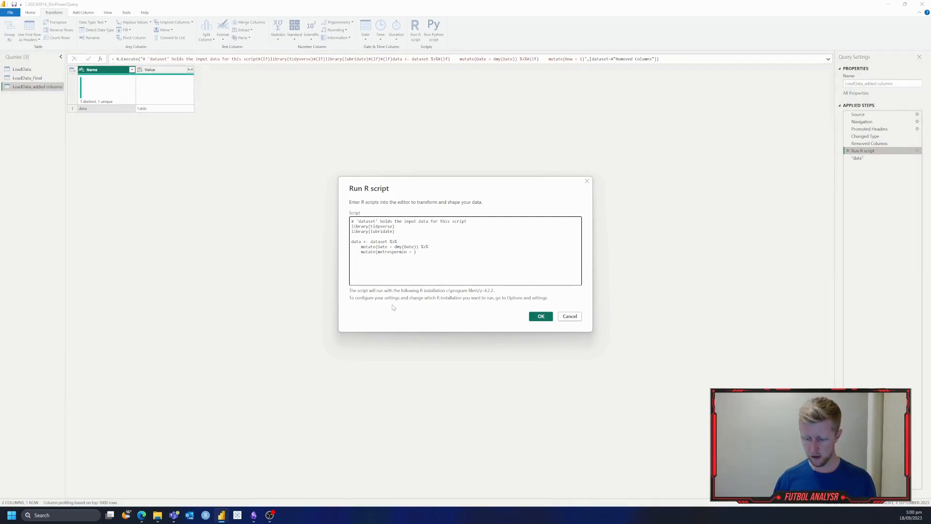
type("1")
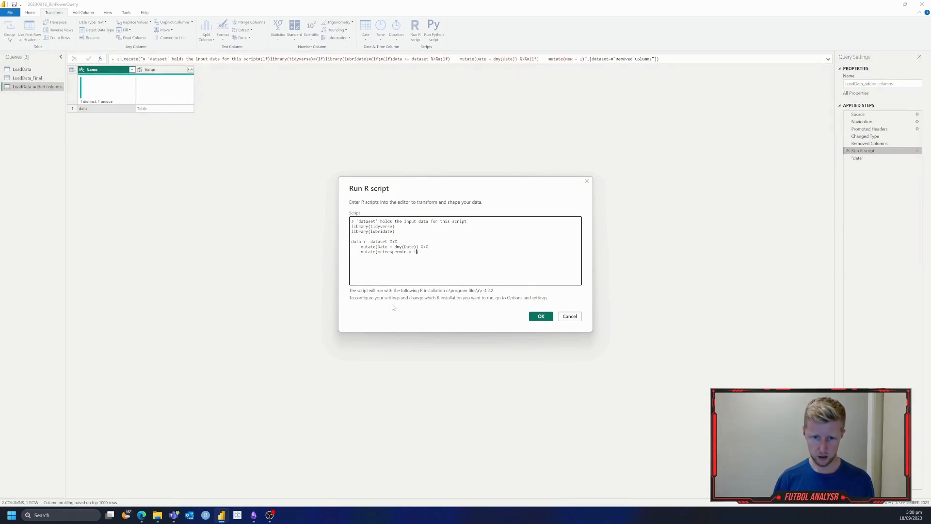
key("Backspace")
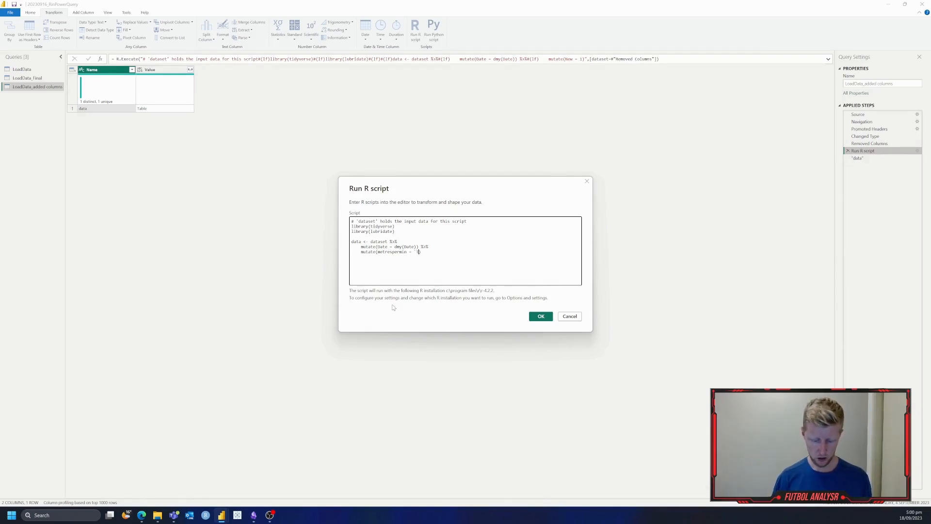
type("Total b")
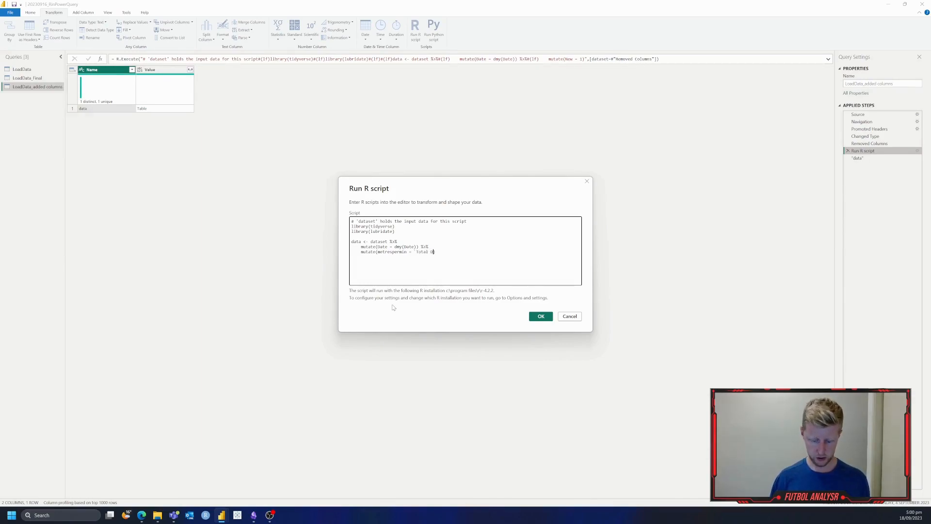
type("Distance` / `Session Duration`)")
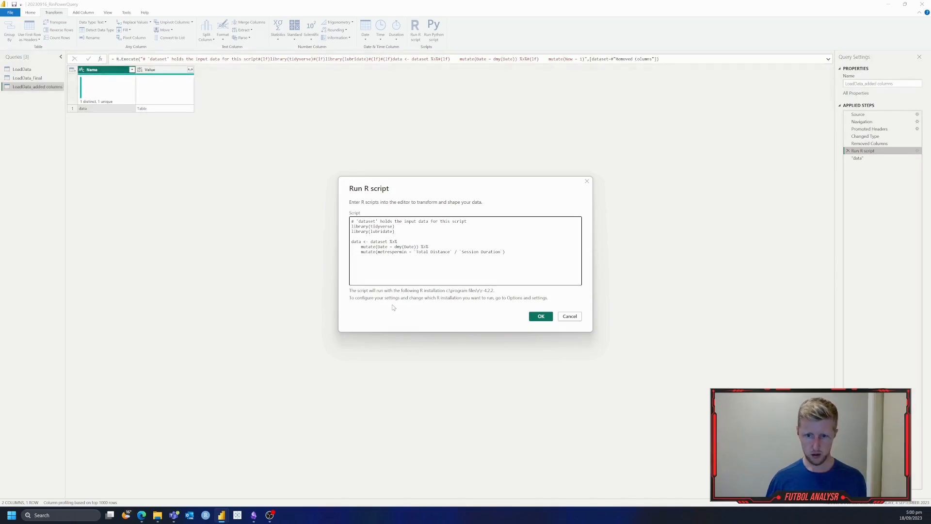
- Apply the script to get the metrespermin column, then reopen it for more edits
left_click(541, 317)
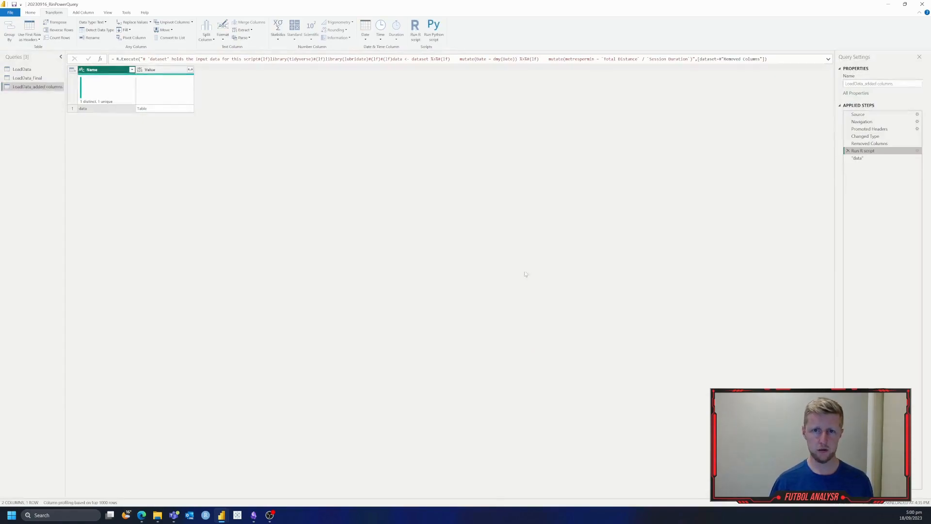
left_click(857, 158)
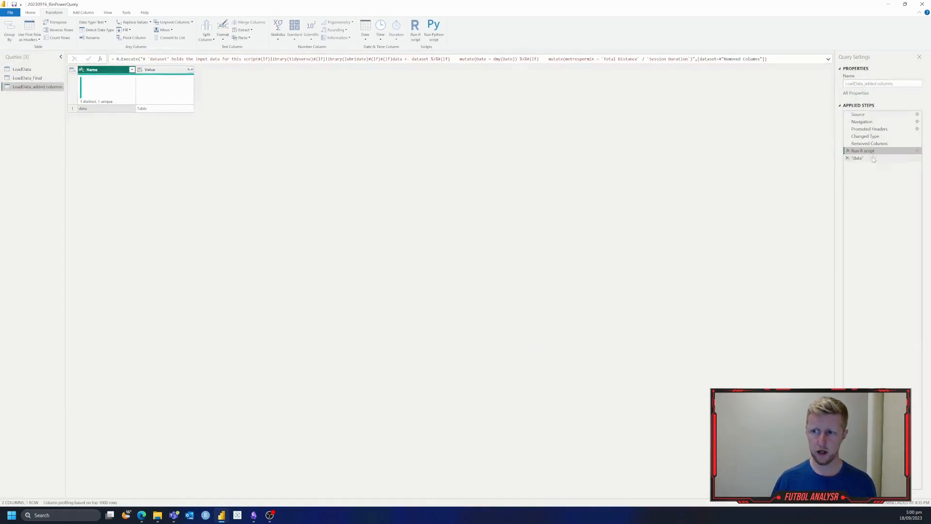
left_click(857, 158)
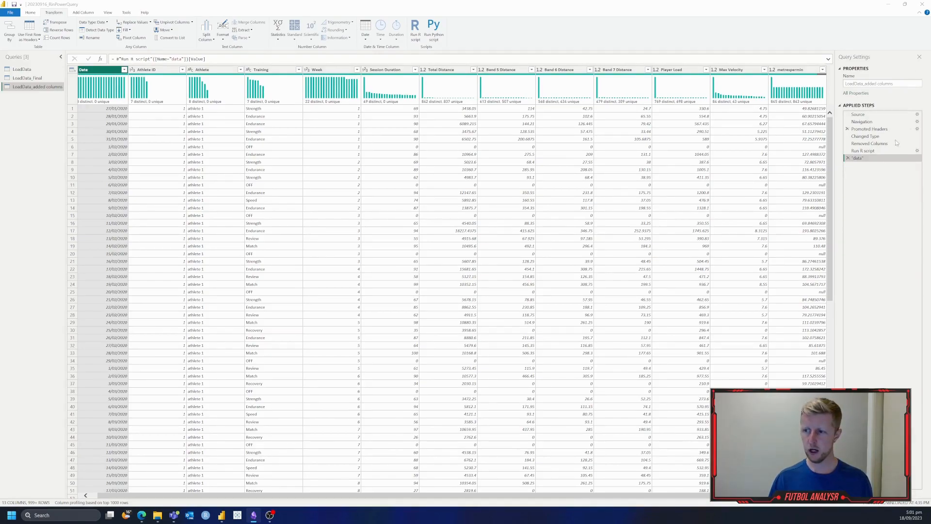
left_click(864, 151)
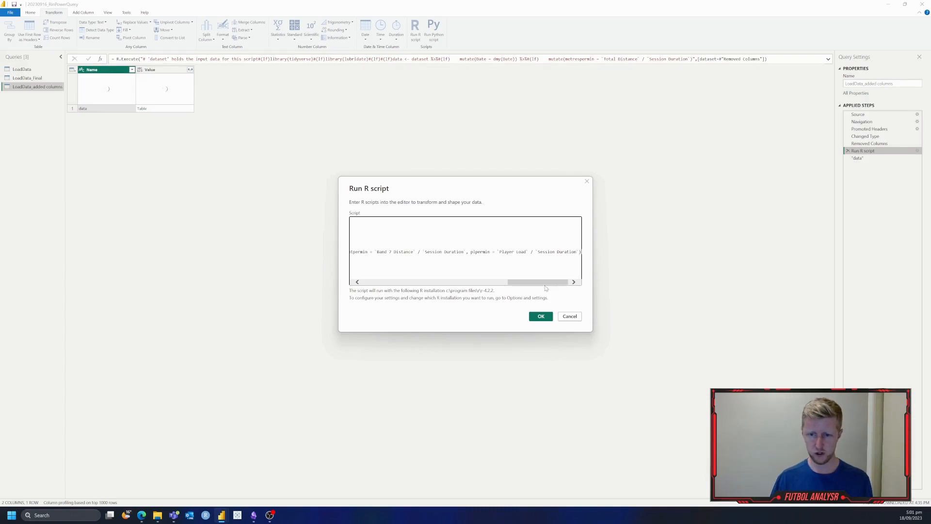
- Review the added per-minute mutates for Band 7 Distance and Player Load in the script
left_click_drag(538, 281, 475, 281)
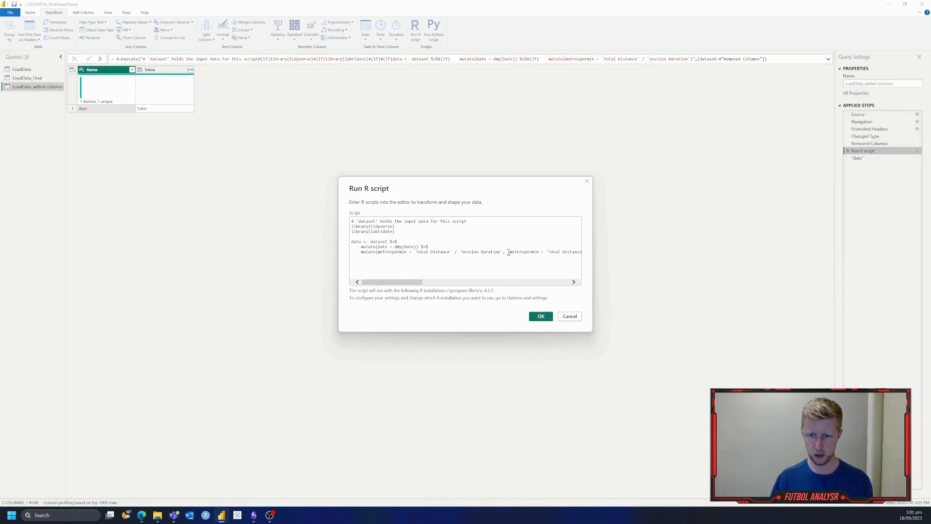
left_click_drag(378, 251, 504, 251)
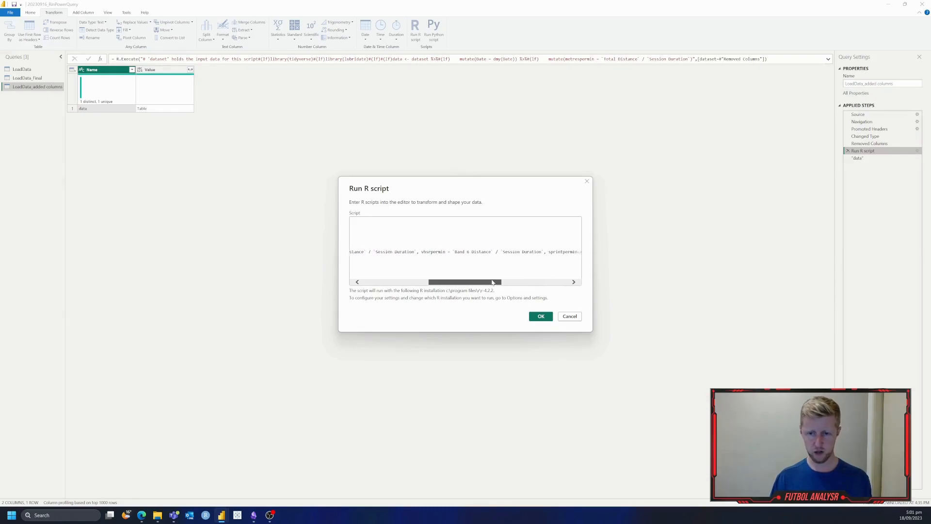
left_click_drag(492, 281, 555, 282)
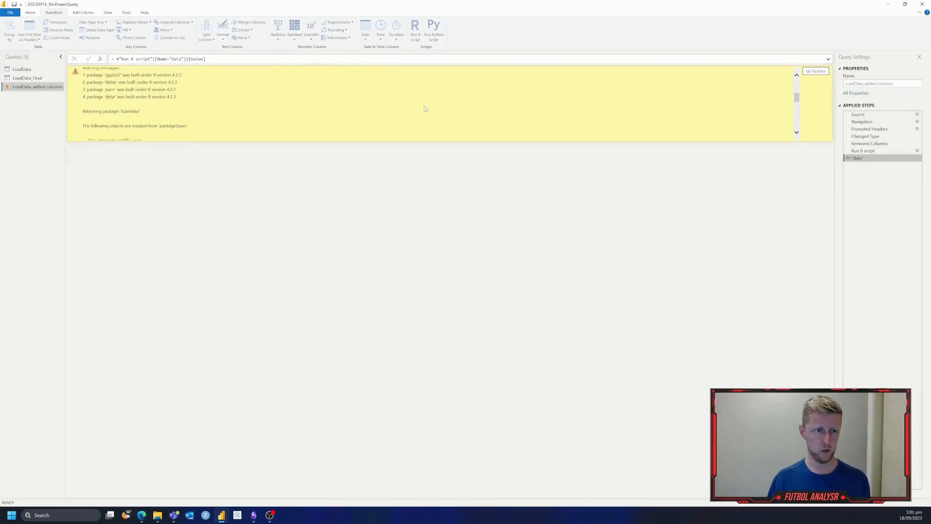
- Rerun the script so the table shows metrespermin, hsrpermin, vhsrpermin, sprintpermin and plpermin
scroll("down", 3)
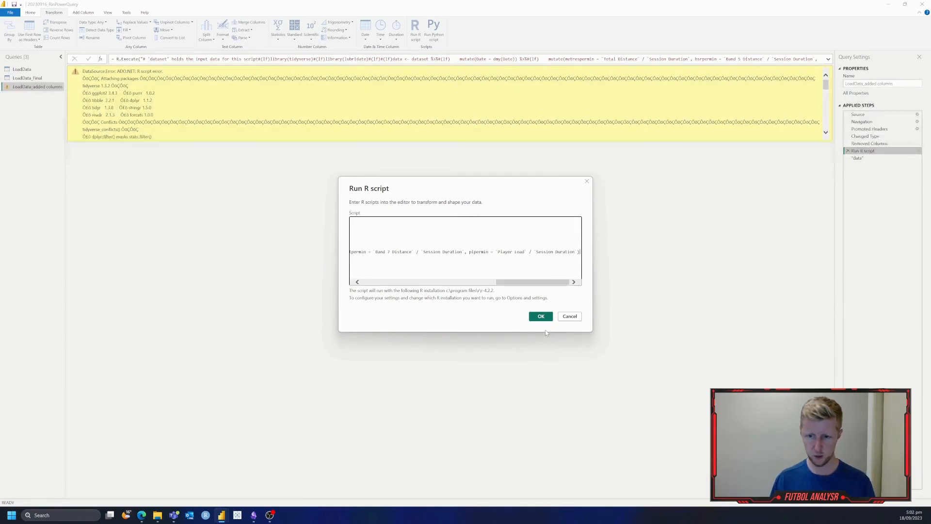
left_click(540, 315)
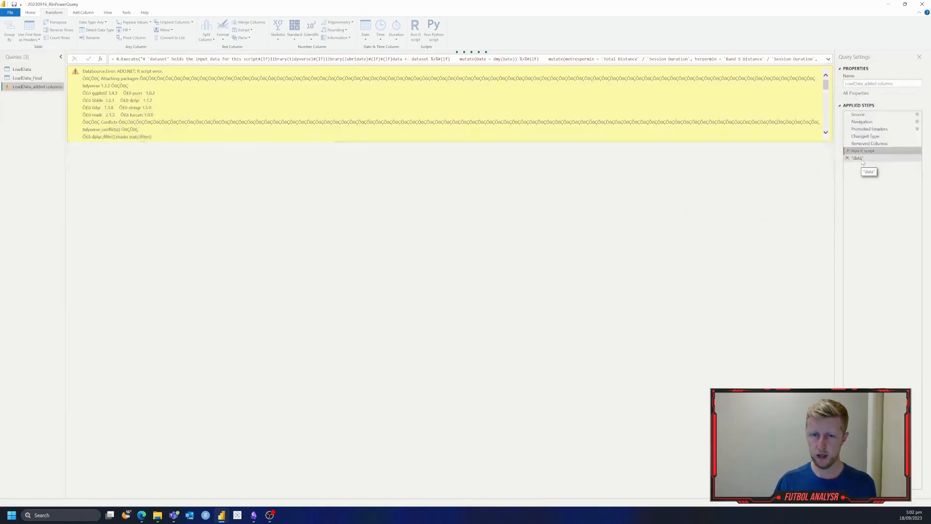
left_click(858, 159)
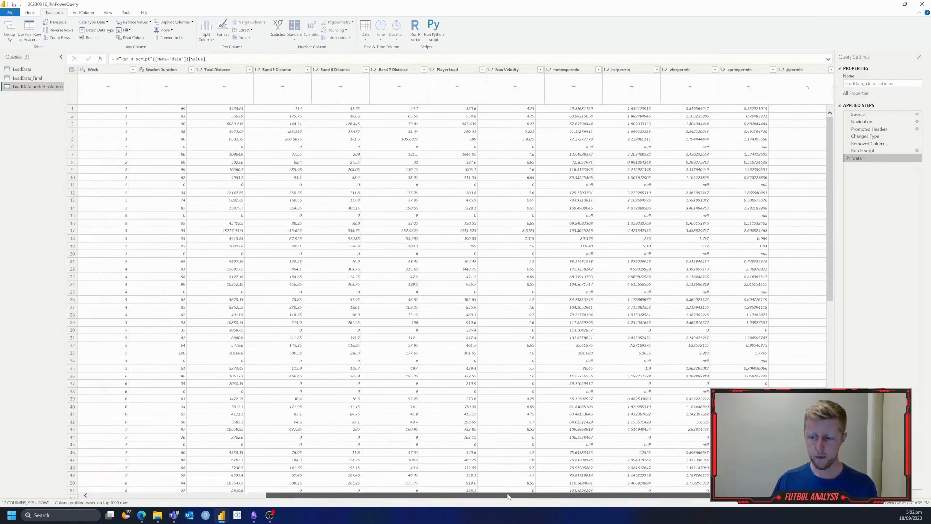
scroll("right", 3)
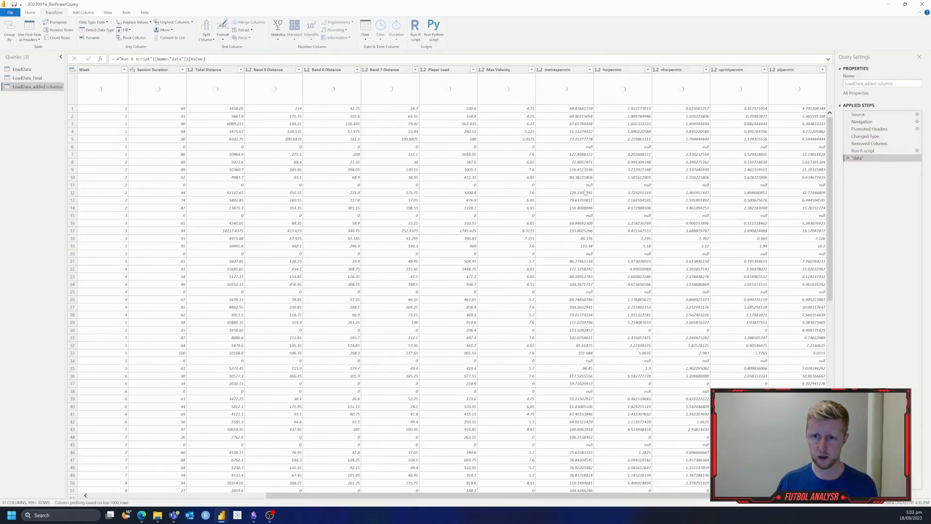